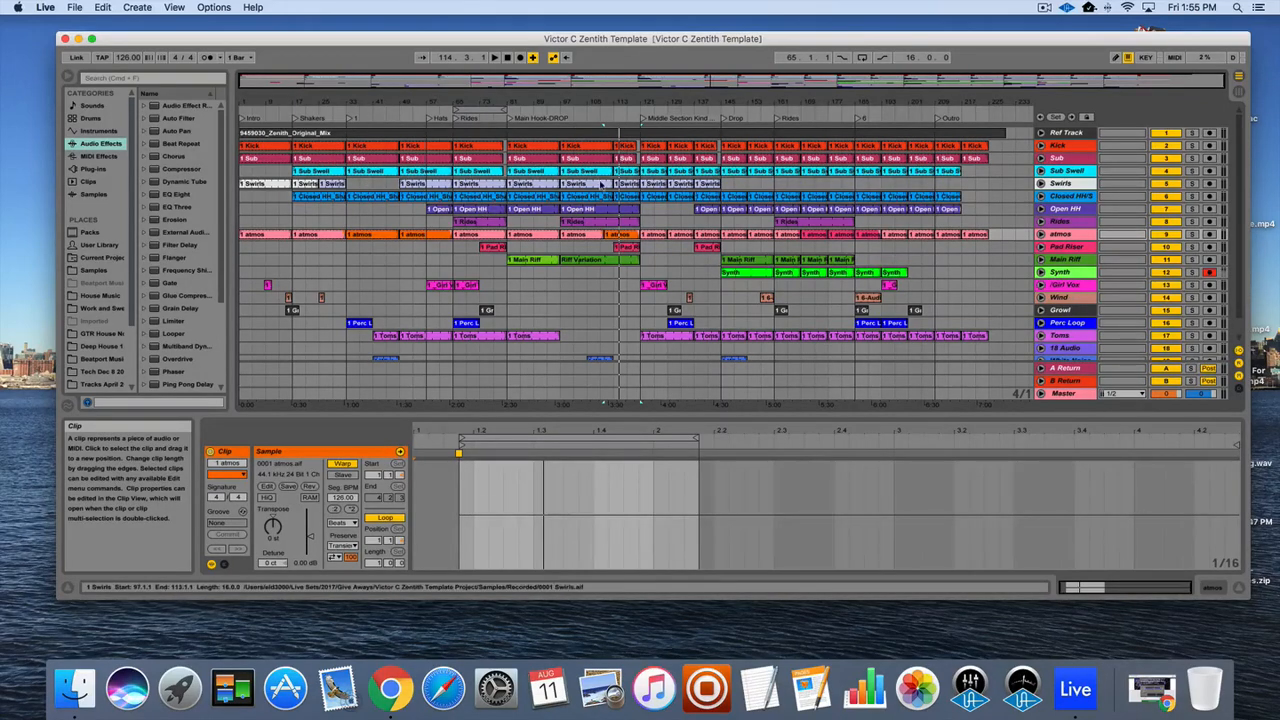
# Step: Select clips around the atmos area of the arrangement, triggering a macOS Java JDK alert
pyautogui.click(584, 260)
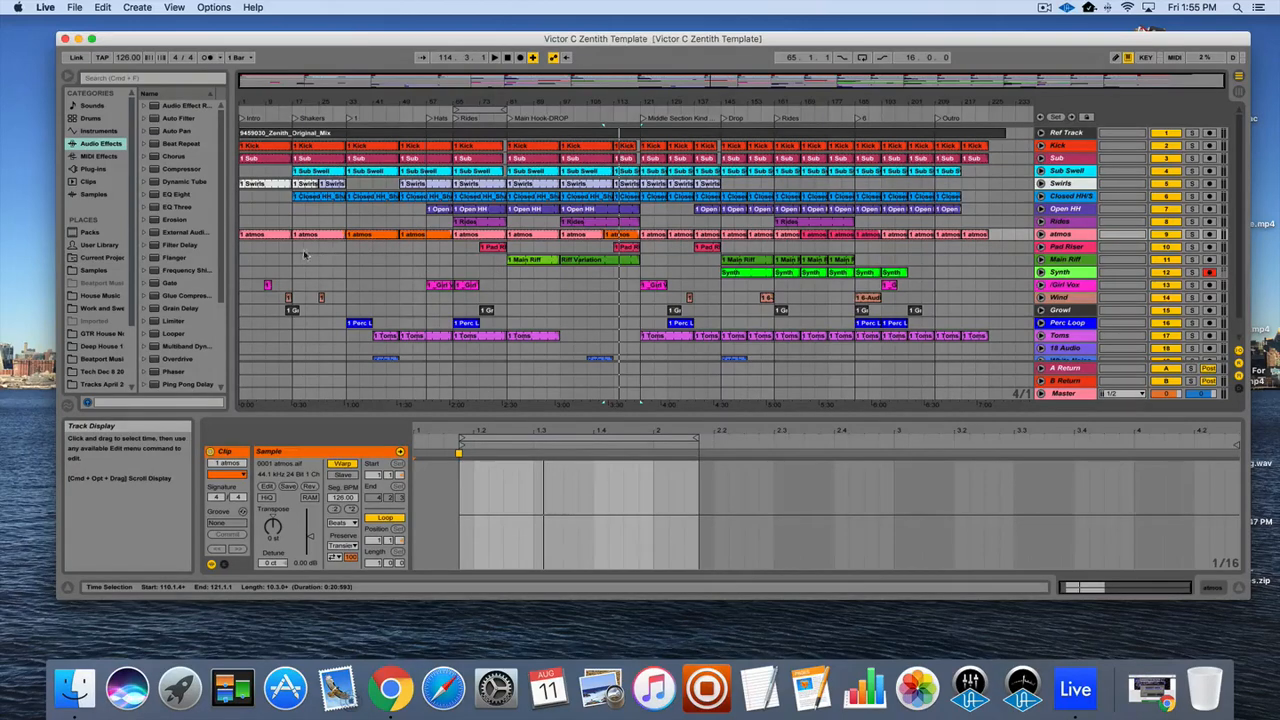
pyautogui.click(444, 232)
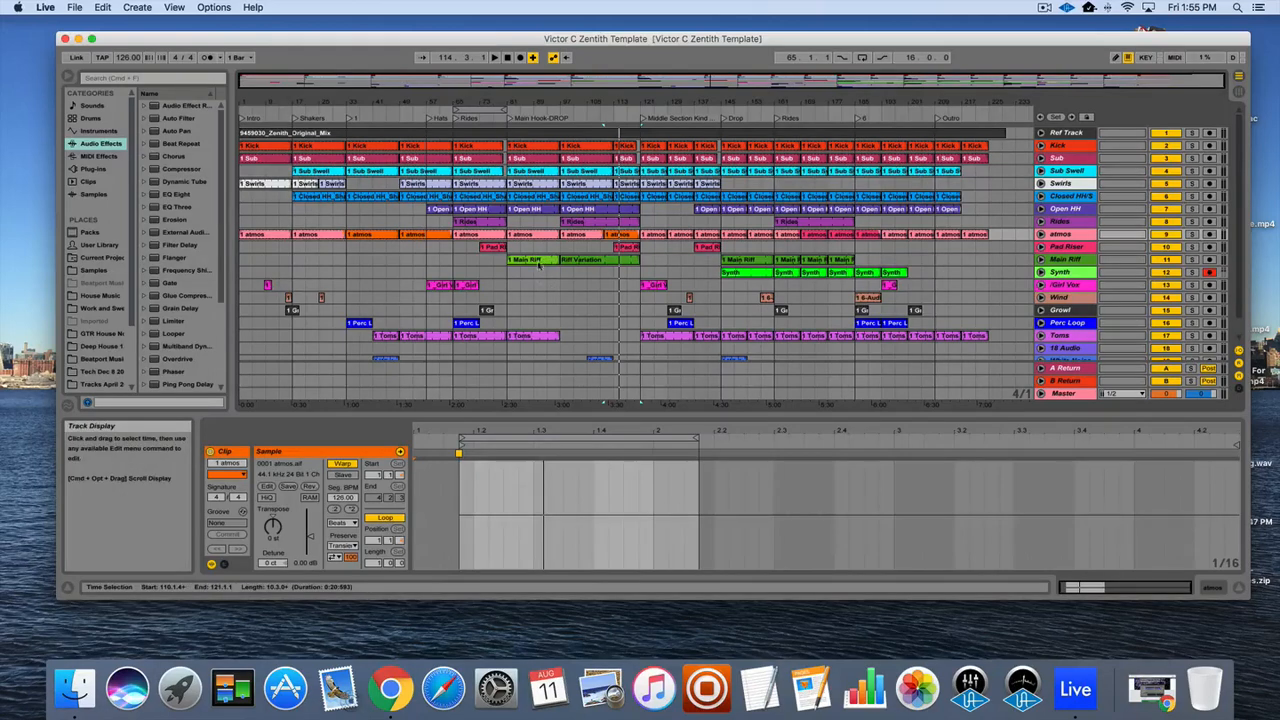
pyautogui.click(588, 260)
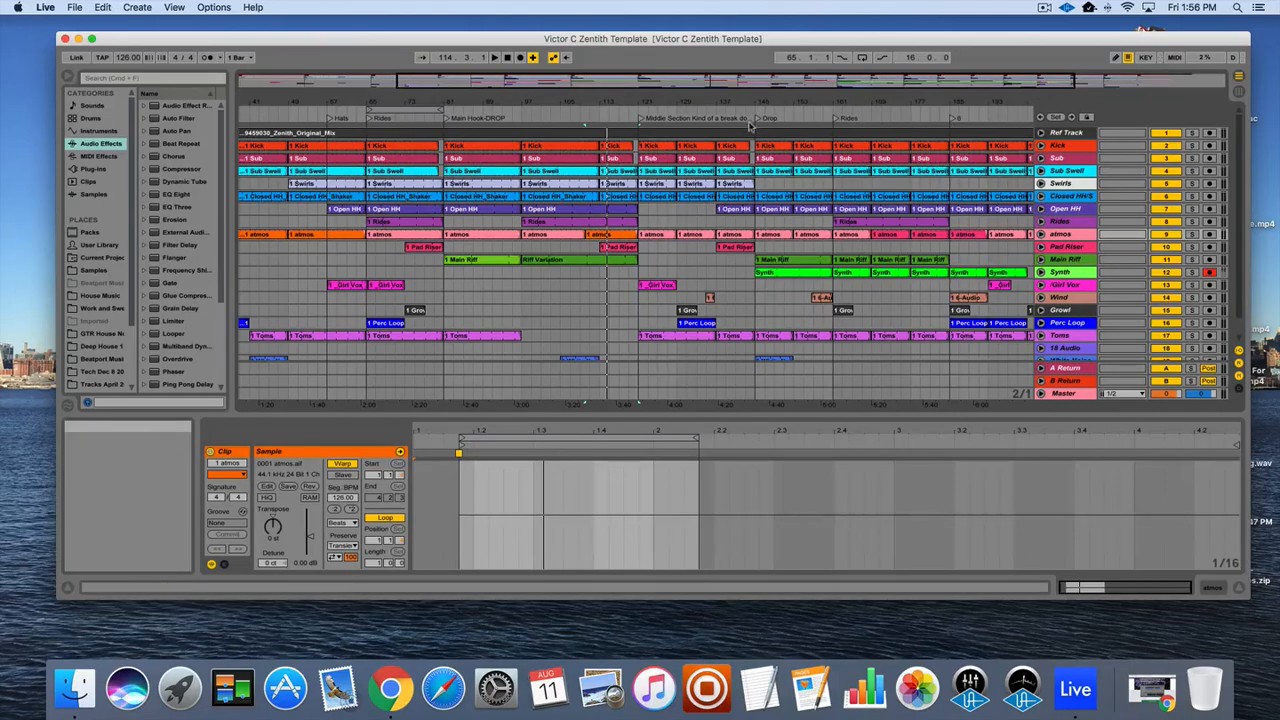
pyautogui.moveTo(764, 104)
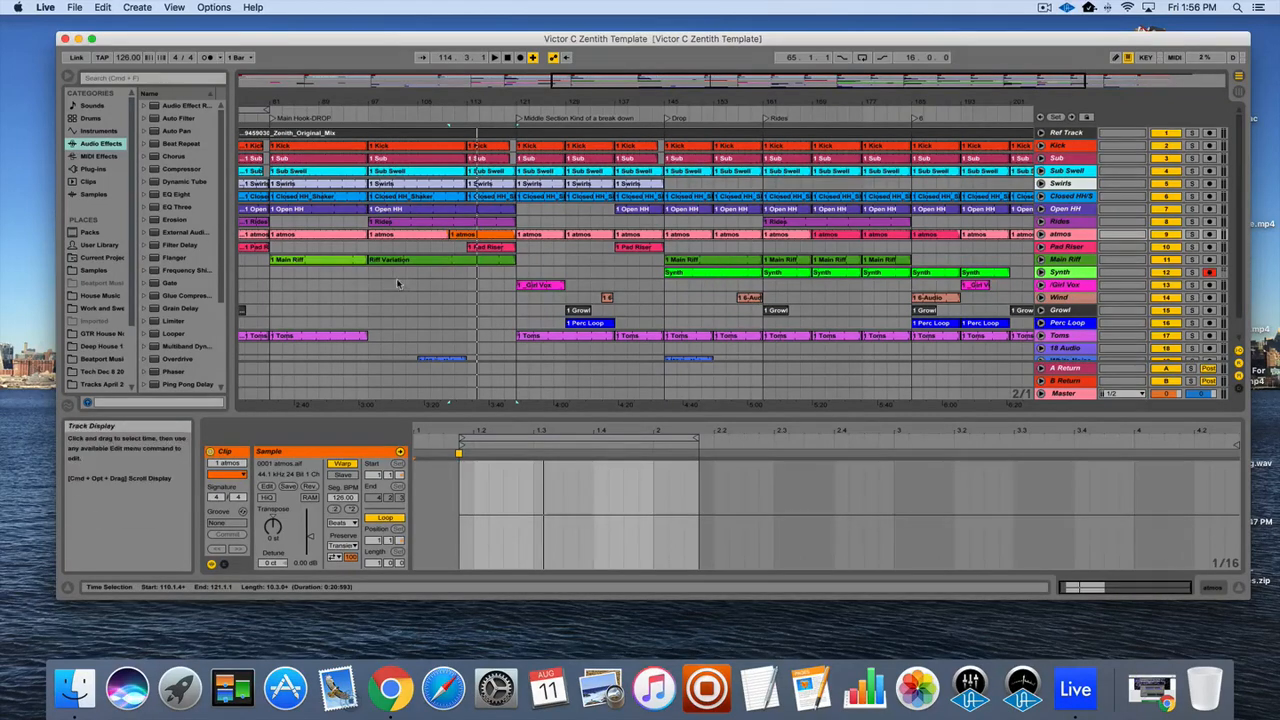
pyautogui.click(676, 144)
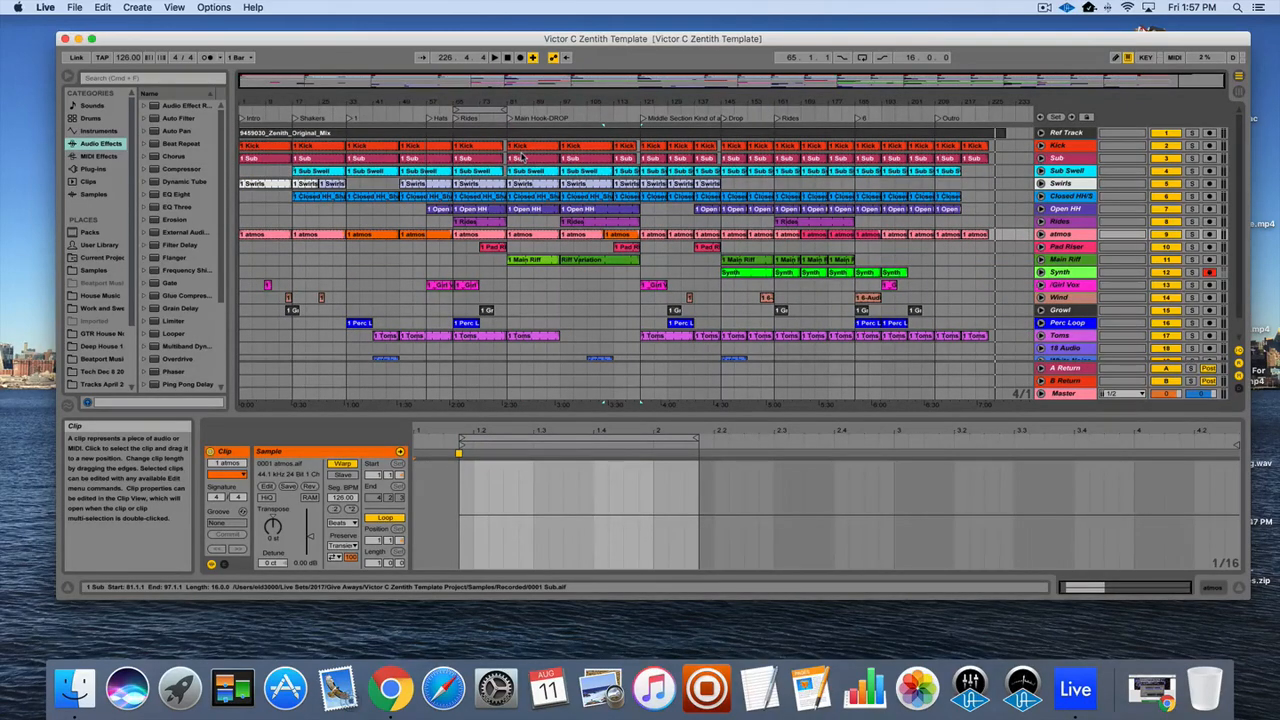
pyautogui.click(310, 144)
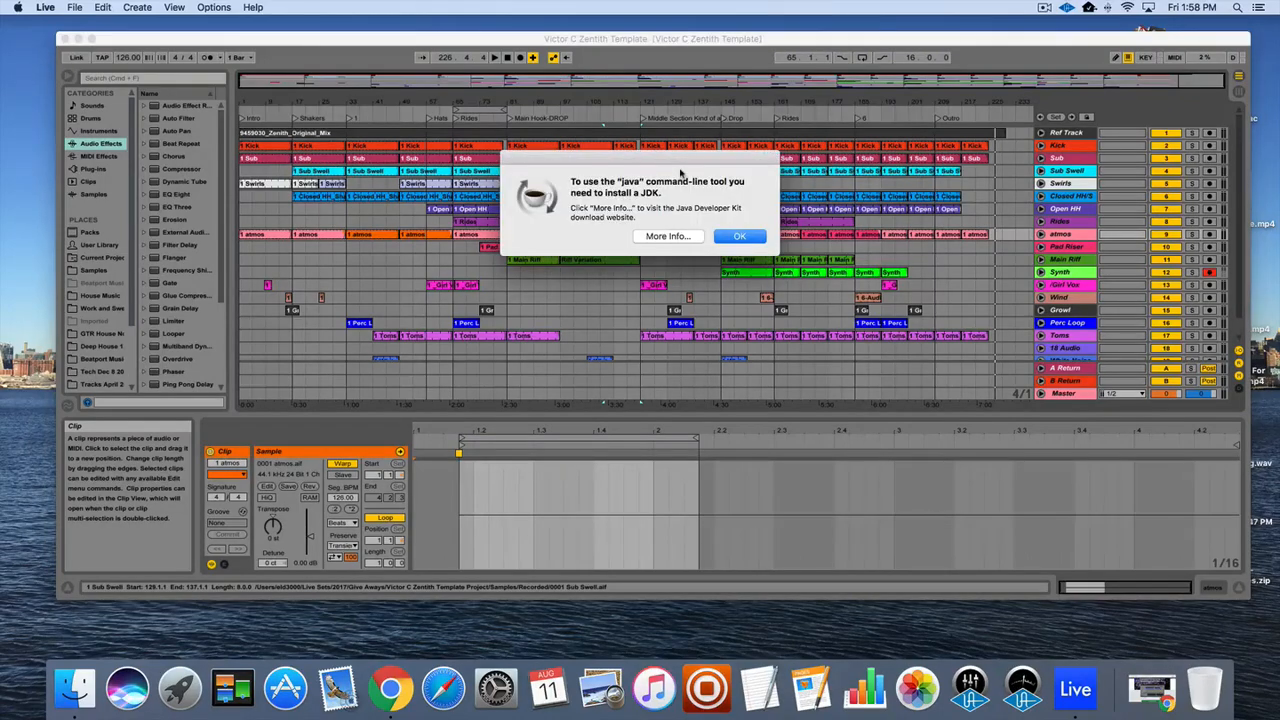
# Step: Dismiss the Java alert with OK and select an atmos clip in the arrangement
pyautogui.click(740, 236)
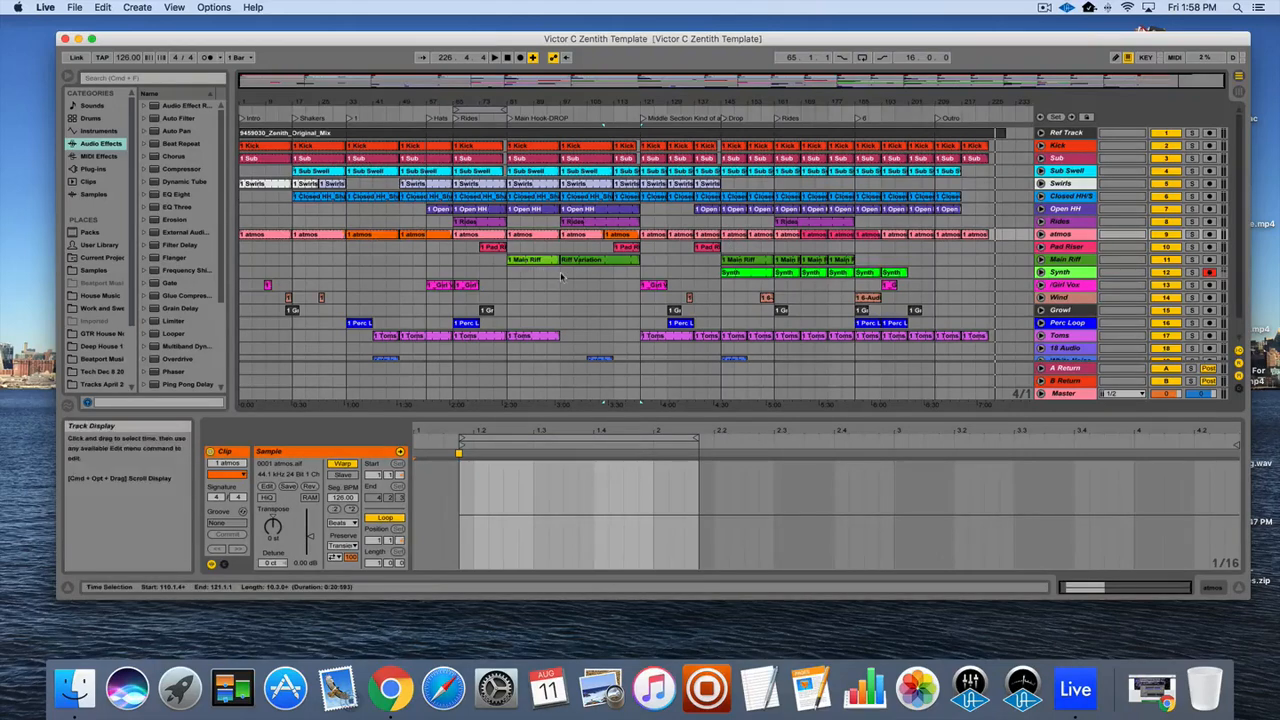
pyautogui.click(592, 236)
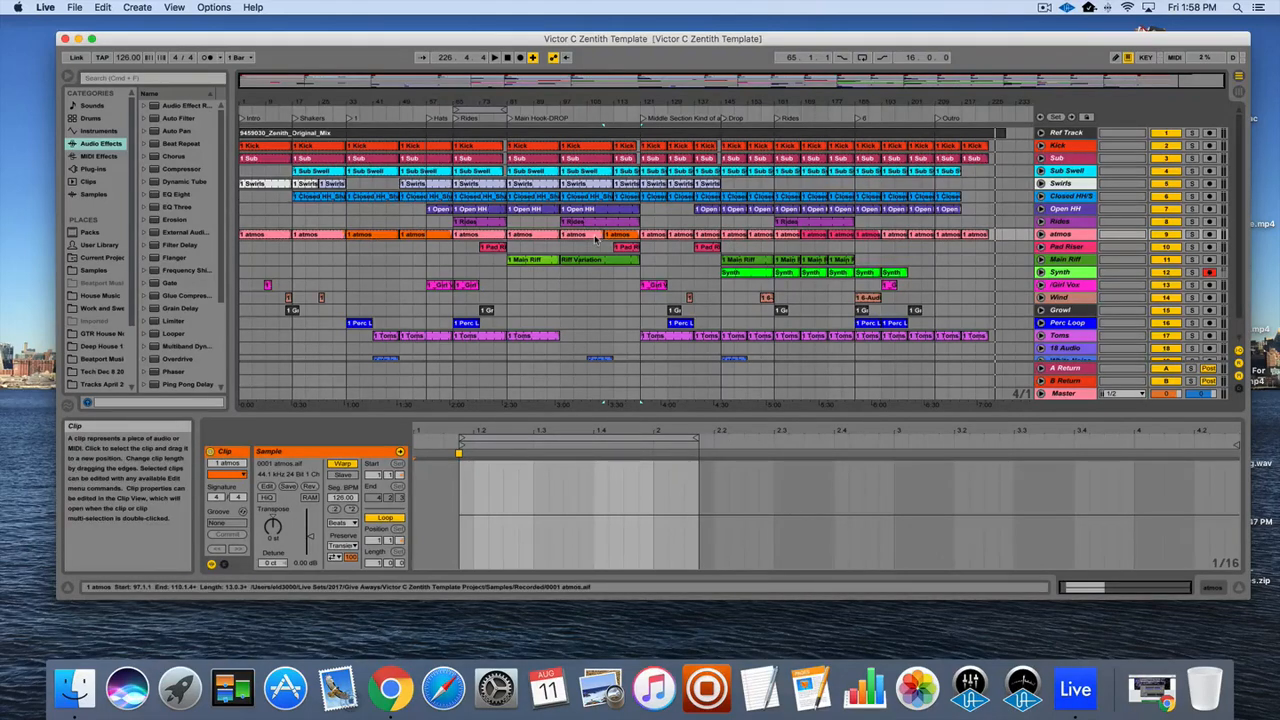